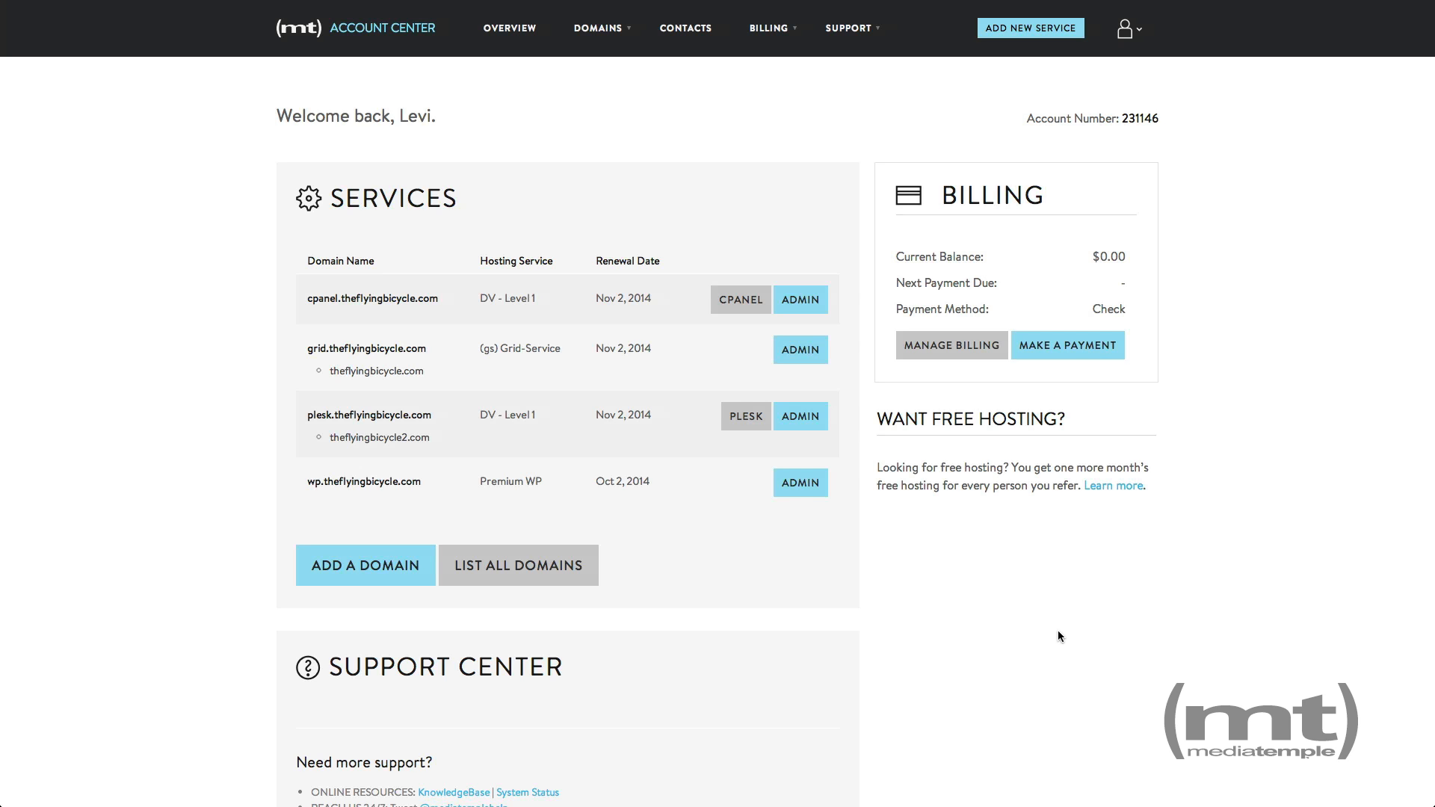
mouse_move(1051, 629)
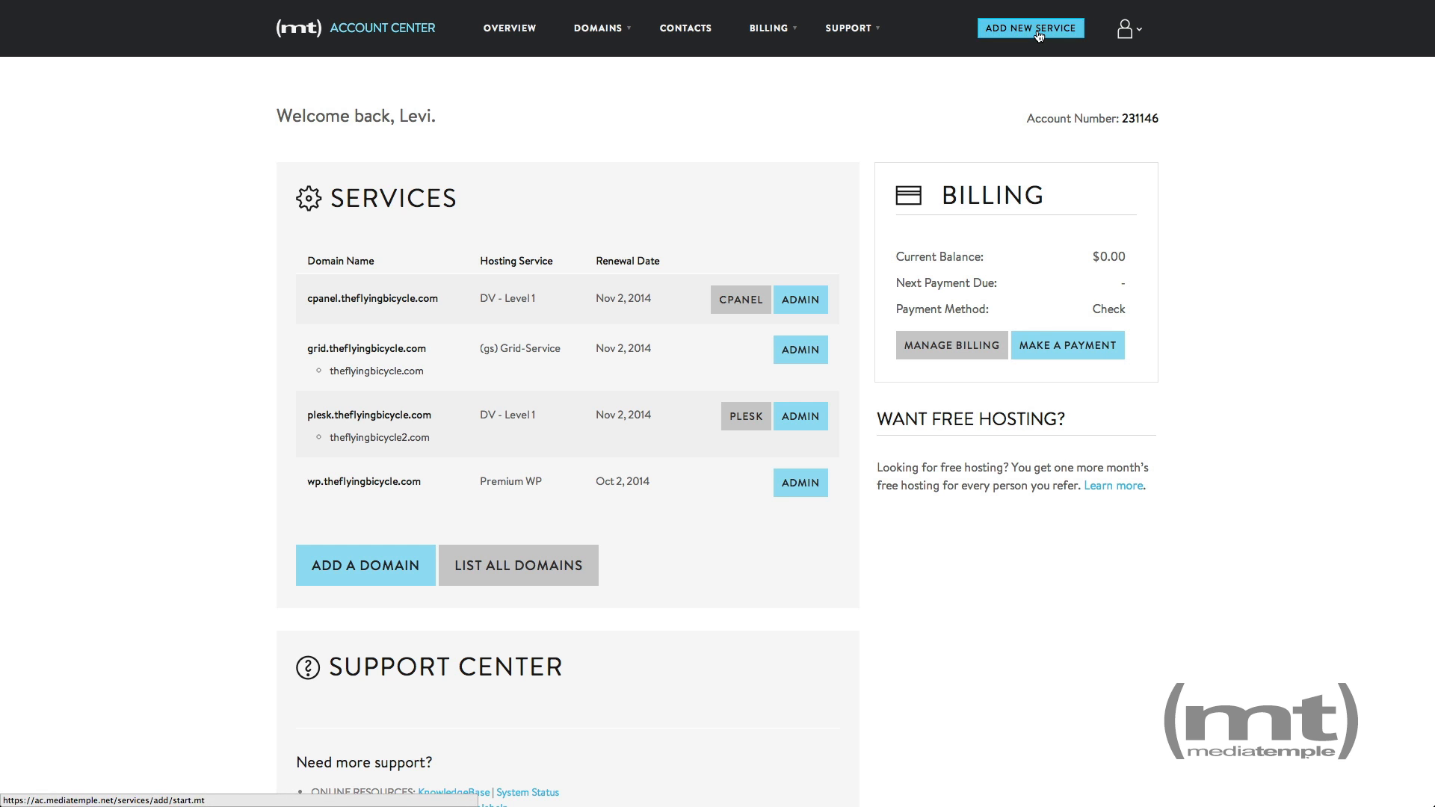
Start an SSL Certificate add-on order, reaching the $75/year GeoTrust QuickSSL form
left_click(1028, 27)
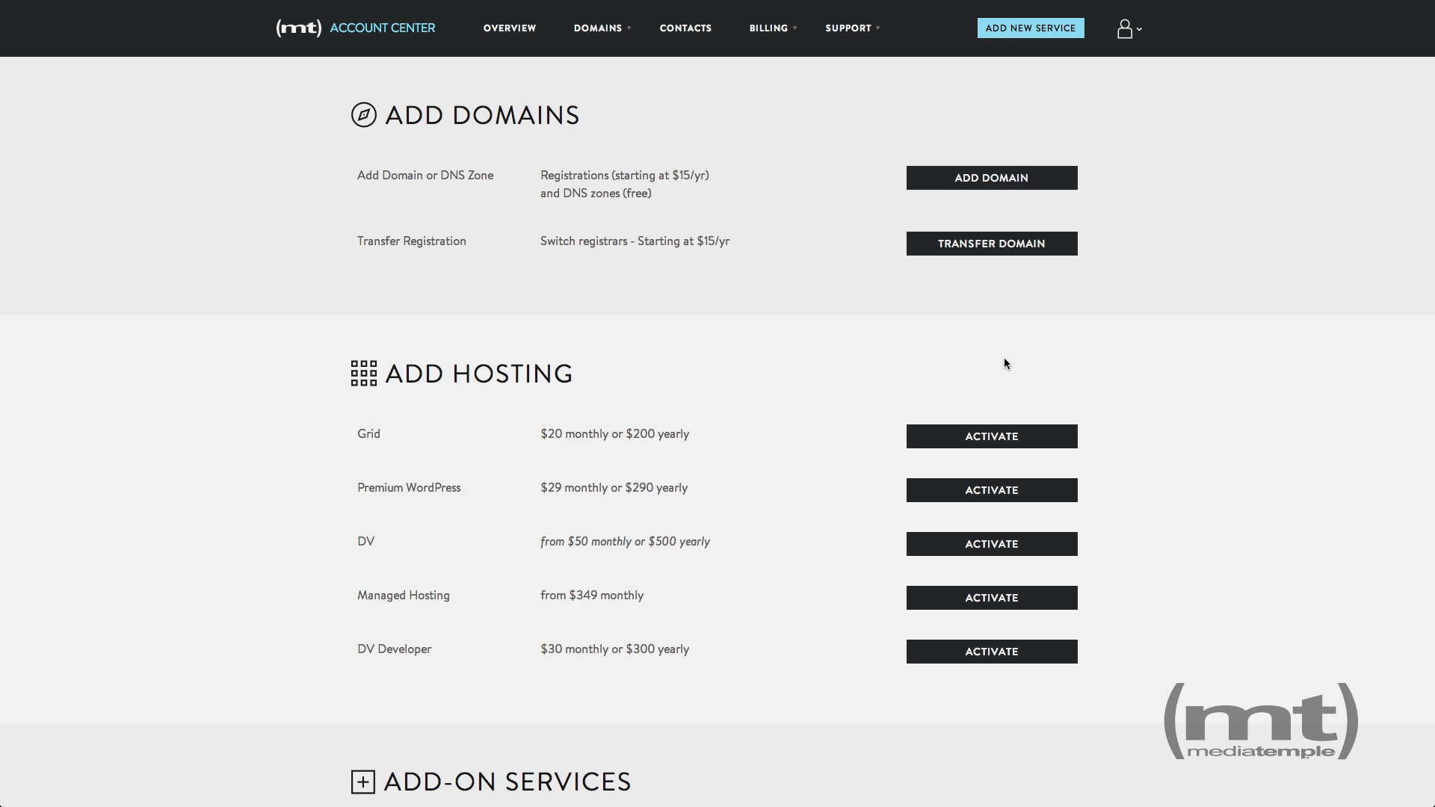
scroll("down", 3)
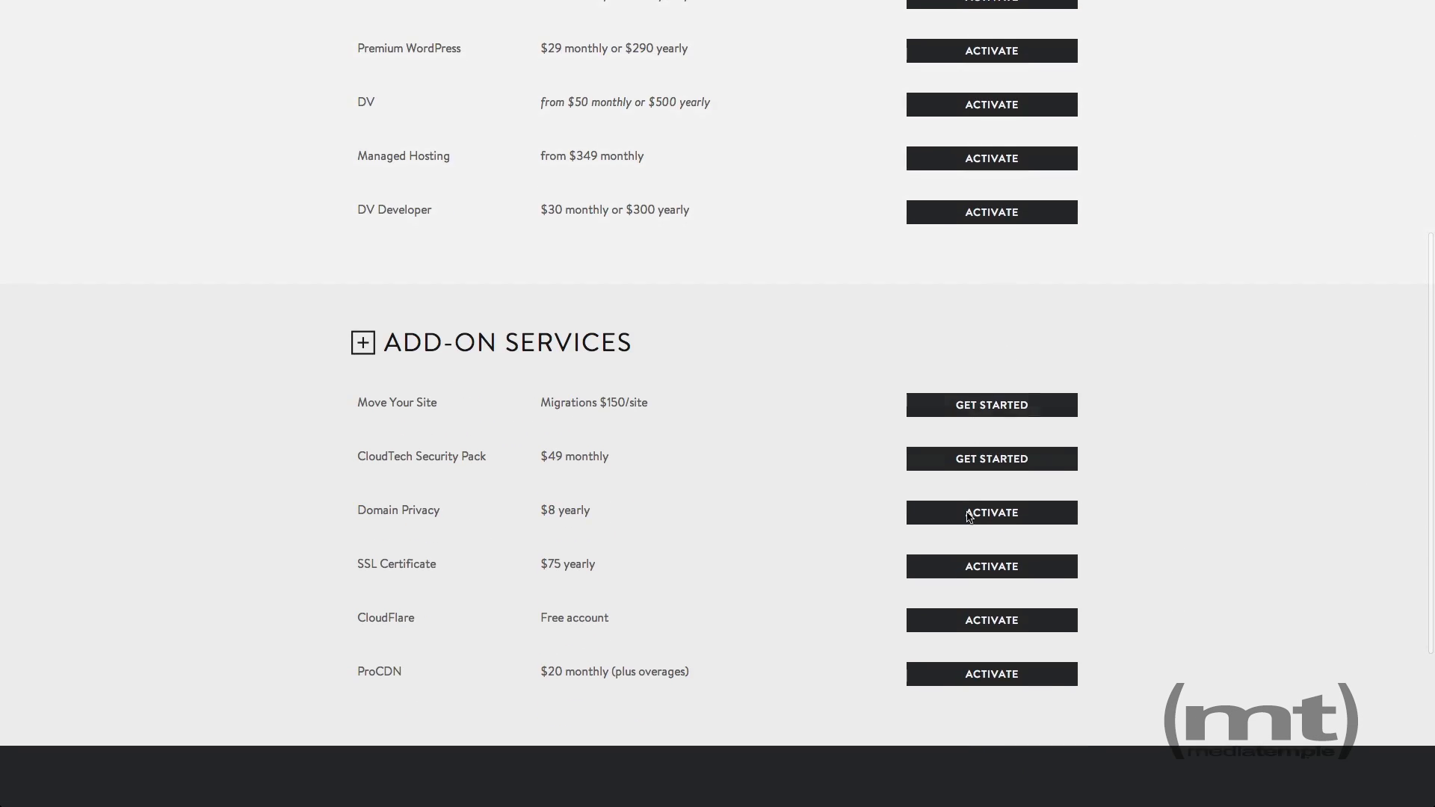
mouse_move(991, 566)
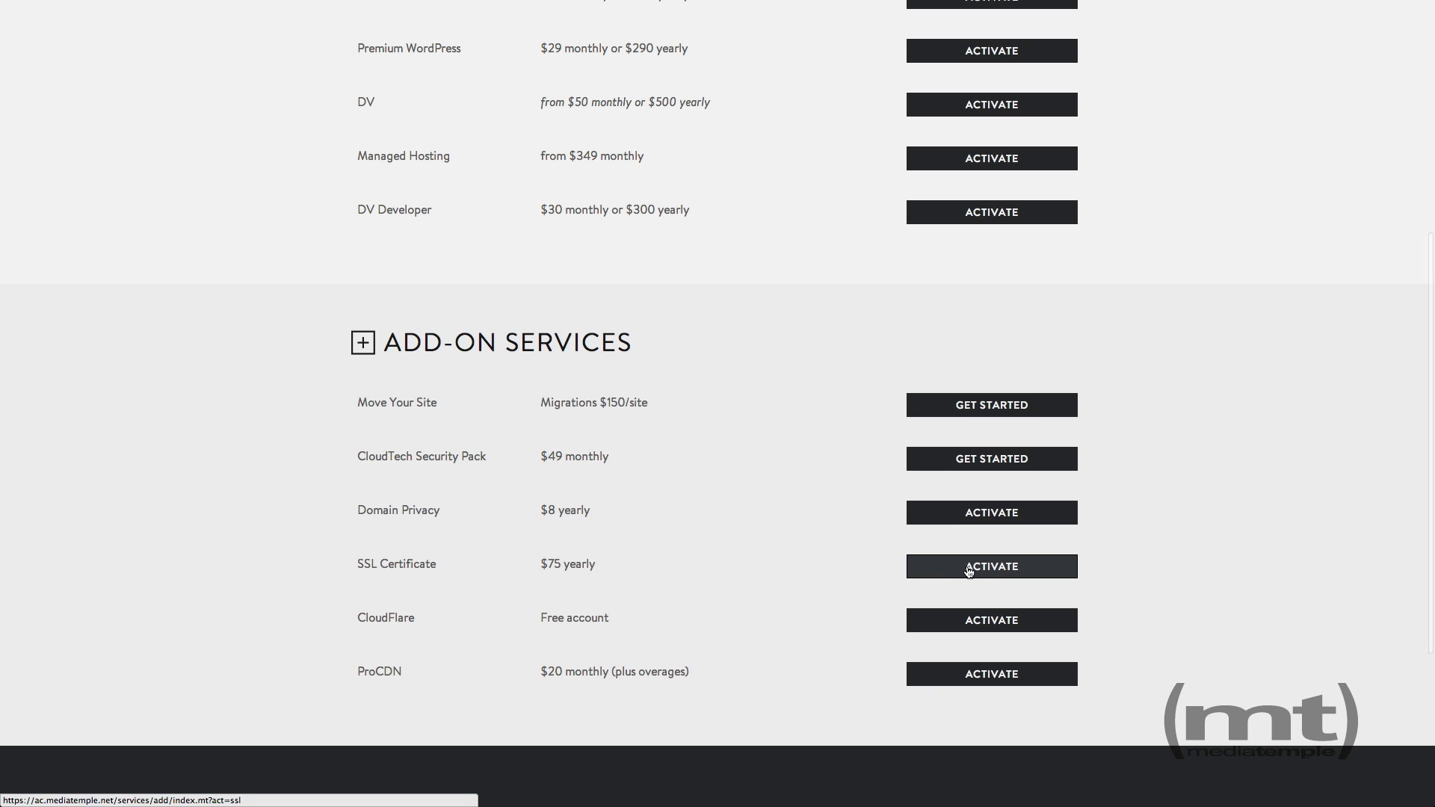
left_click(989, 566)
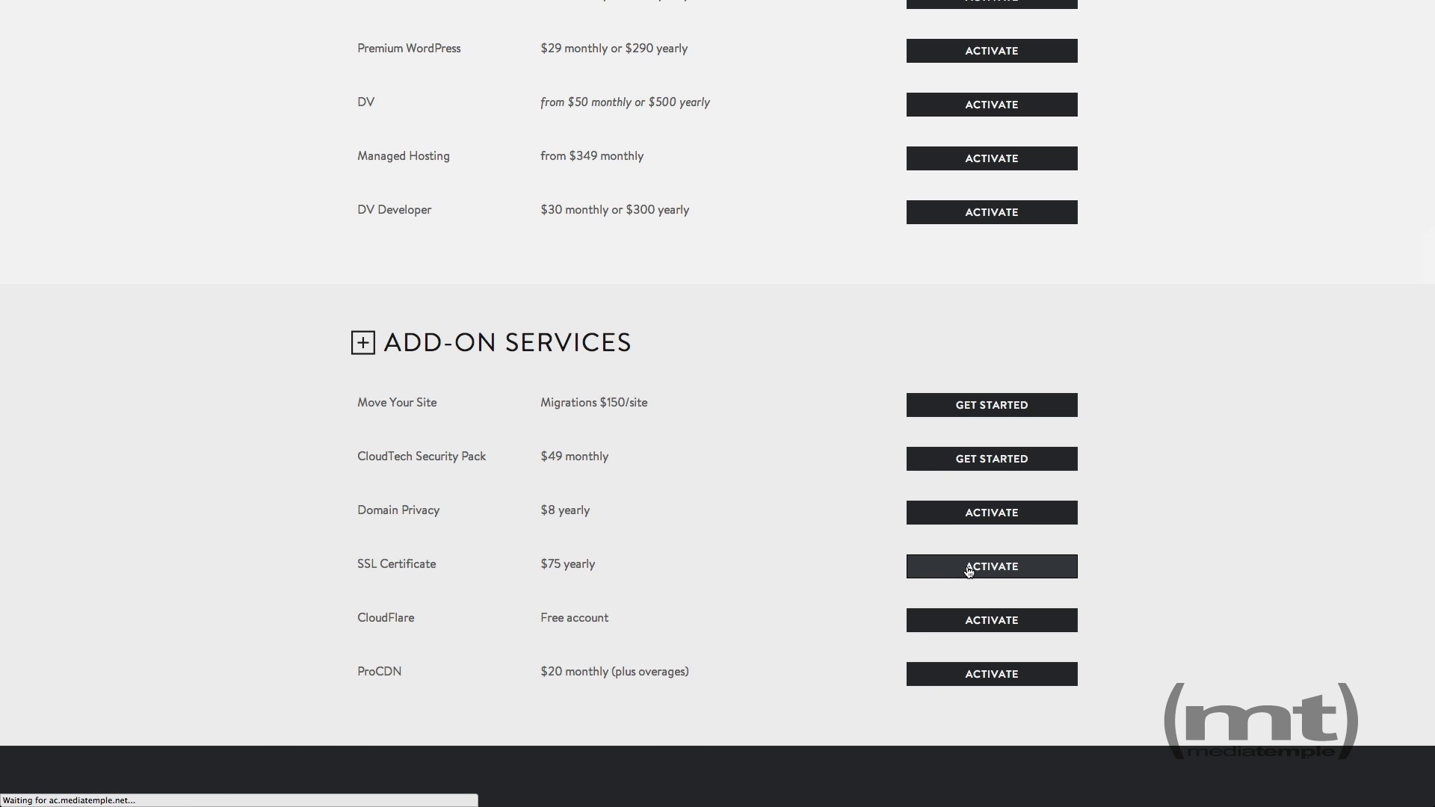
left_click(991, 567)
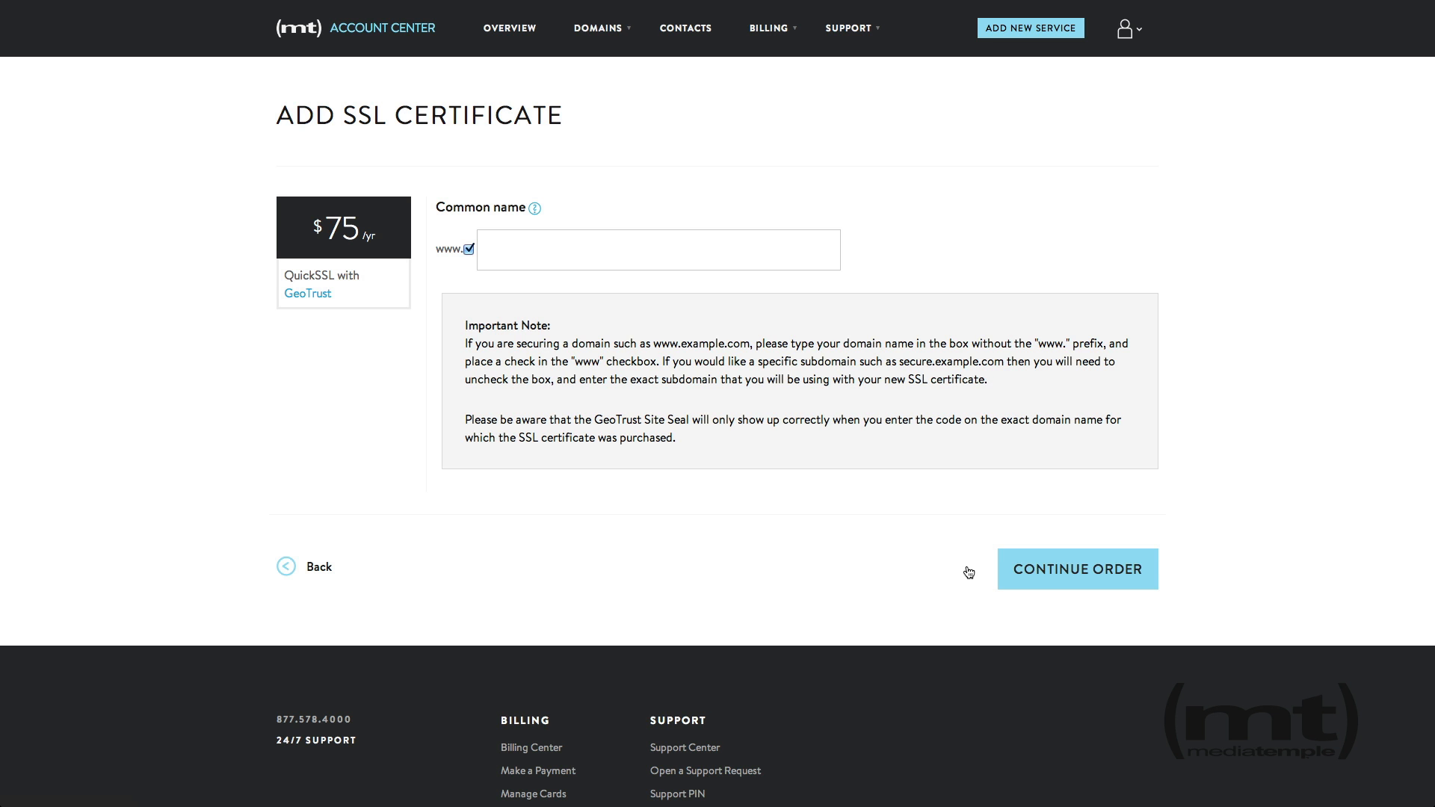
From the account overview, enter the Grid Control Panel for grid.theflyingbicycle.com
left_click(508, 29)
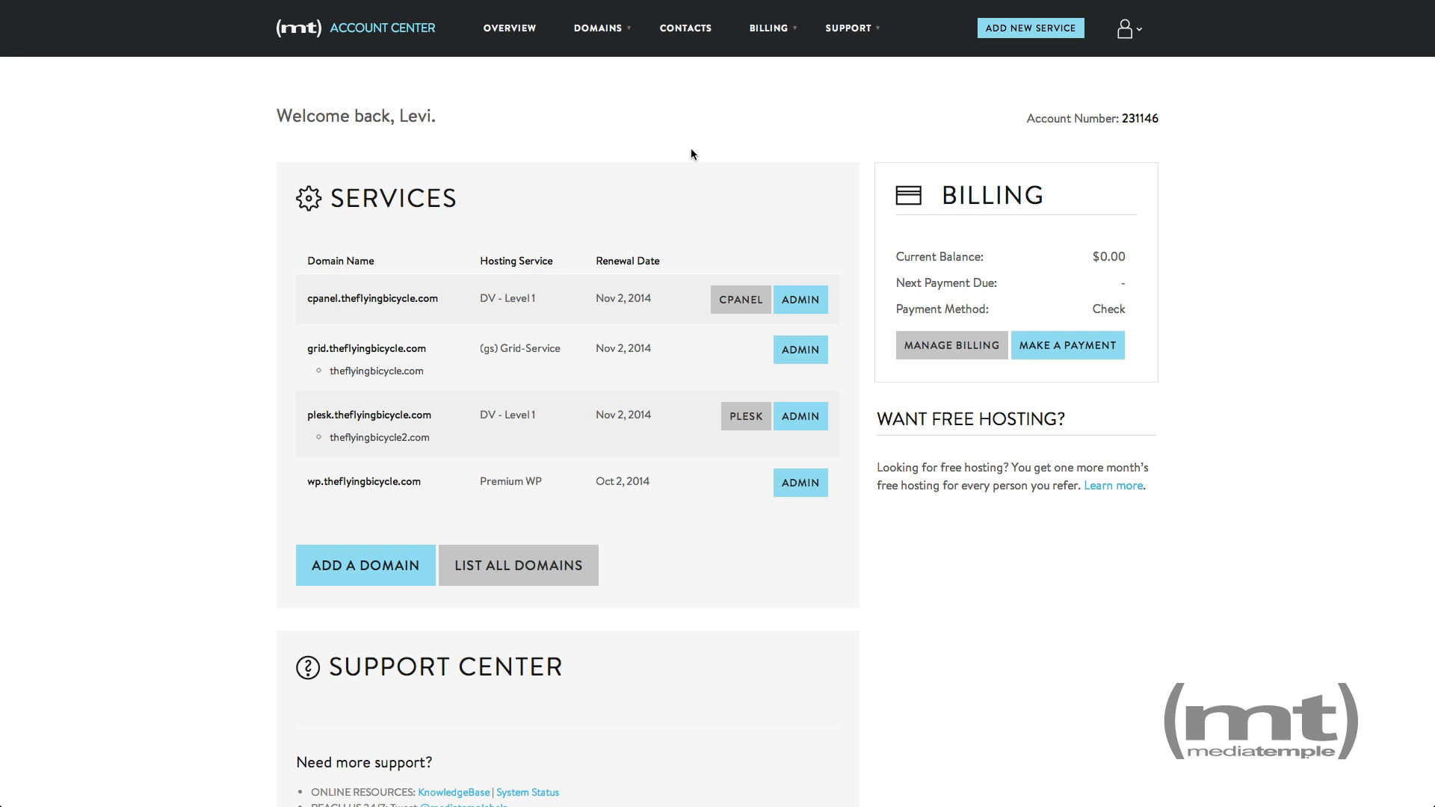
mouse_move(766, 341)
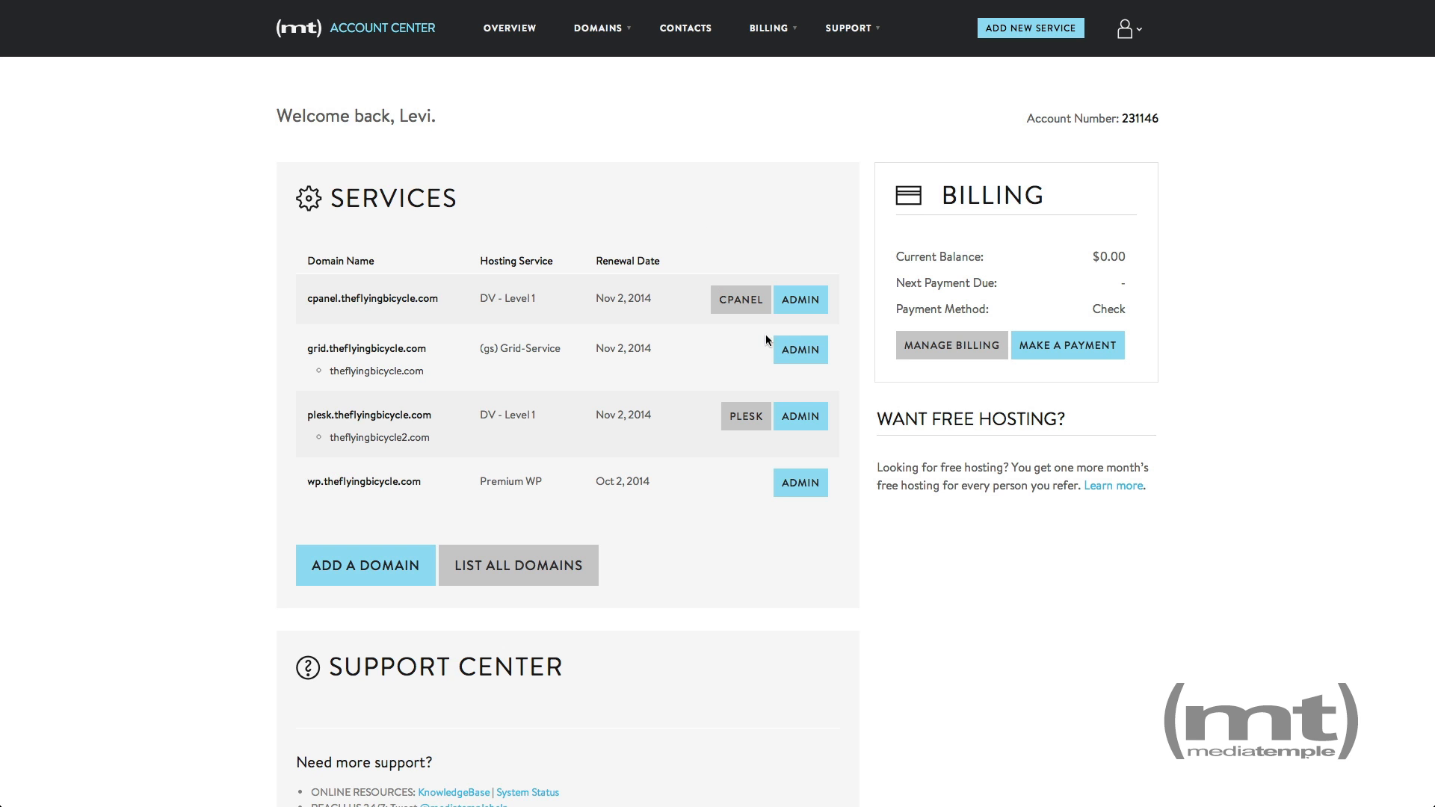
left_click(799, 348)
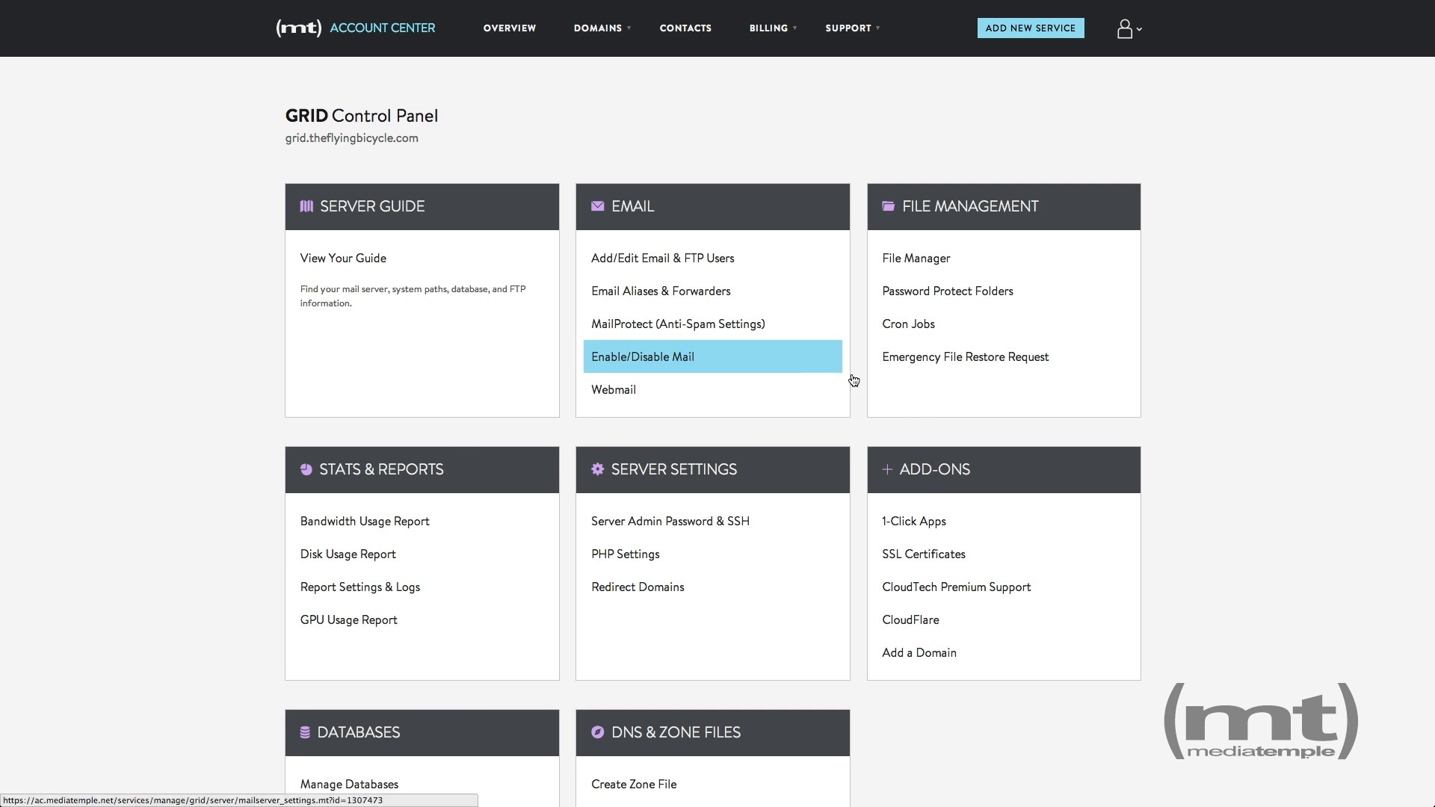
mouse_move(924, 553)
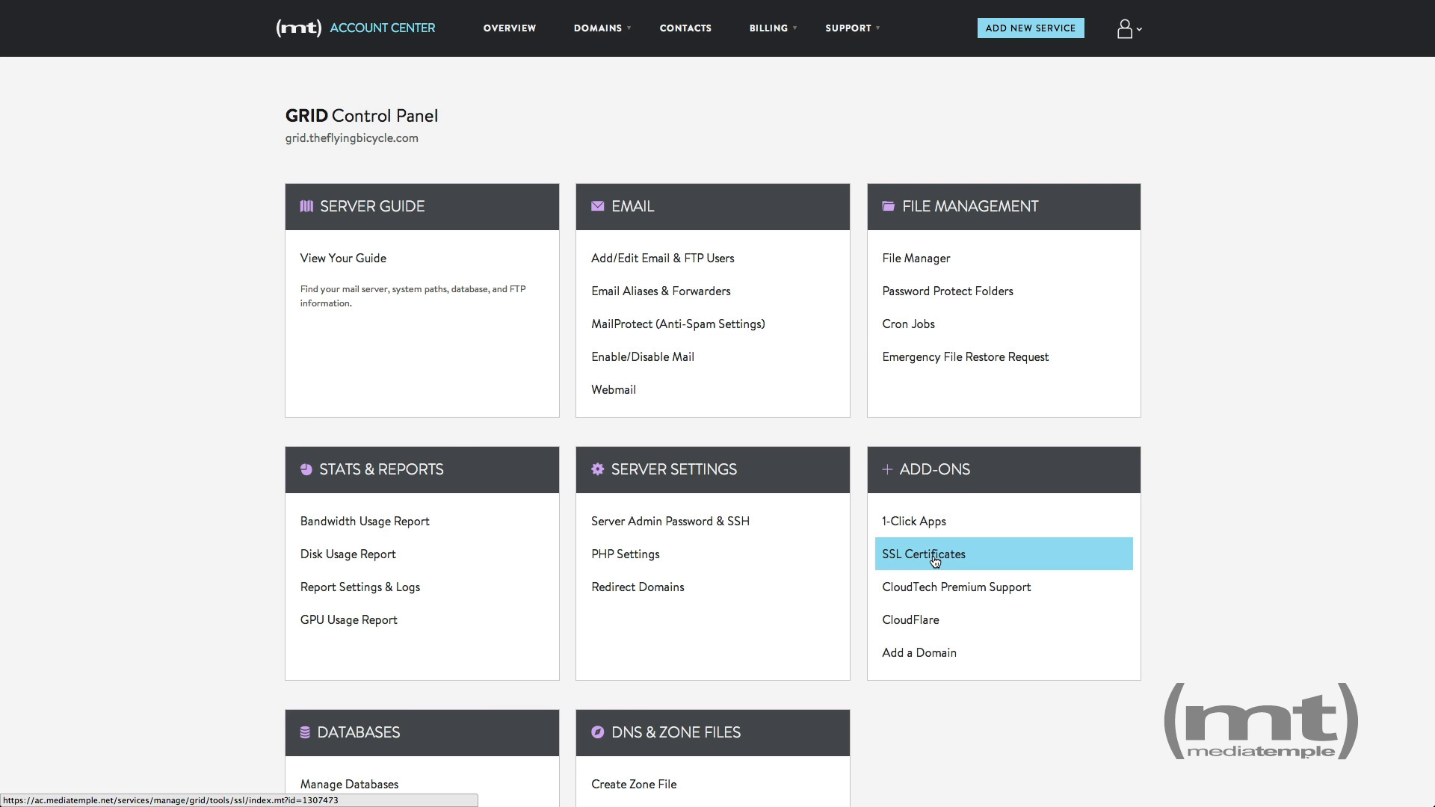
View the blank Generate New CSR form under SSL Certificates, then return to SSL Options
left_click(924, 553)
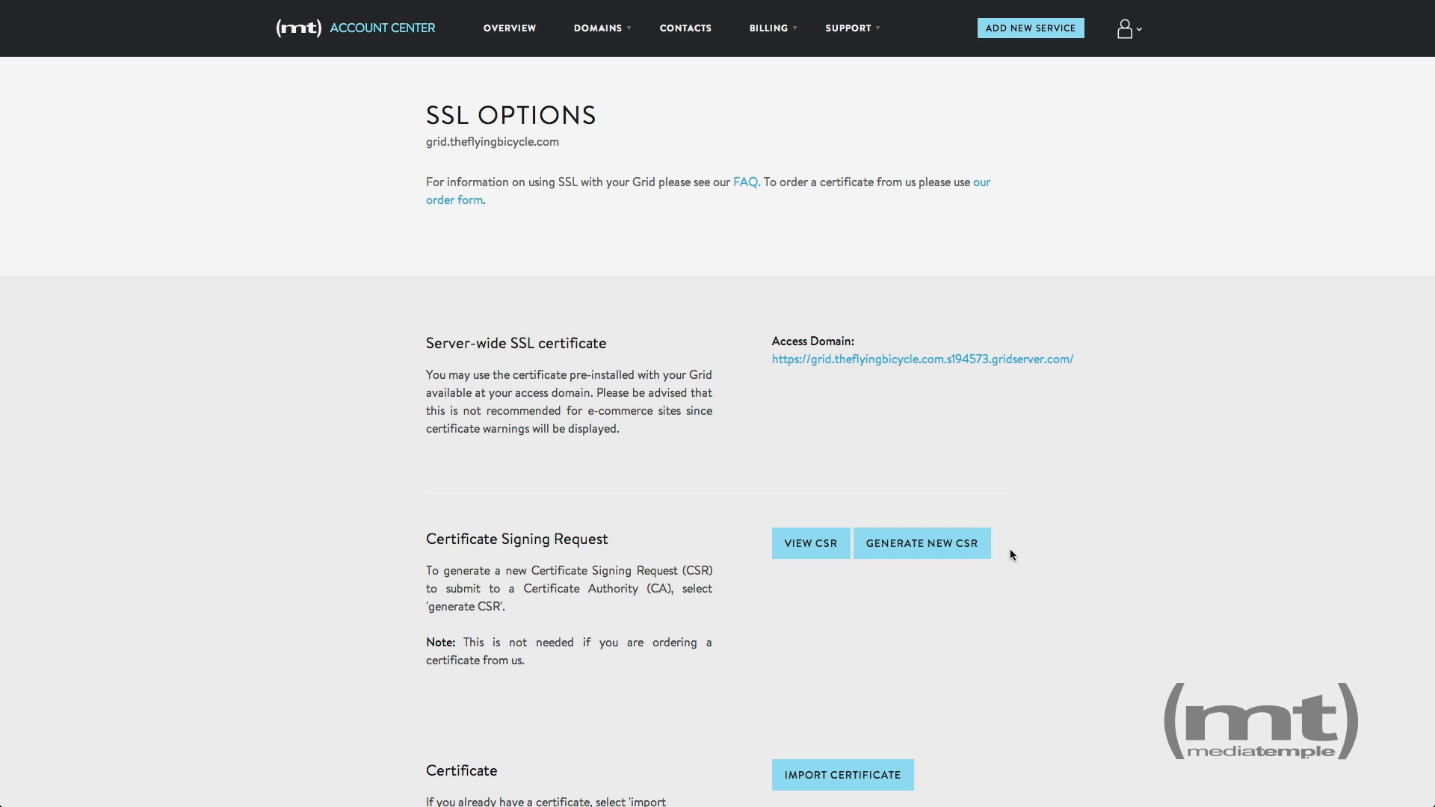
mouse_move(922, 549)
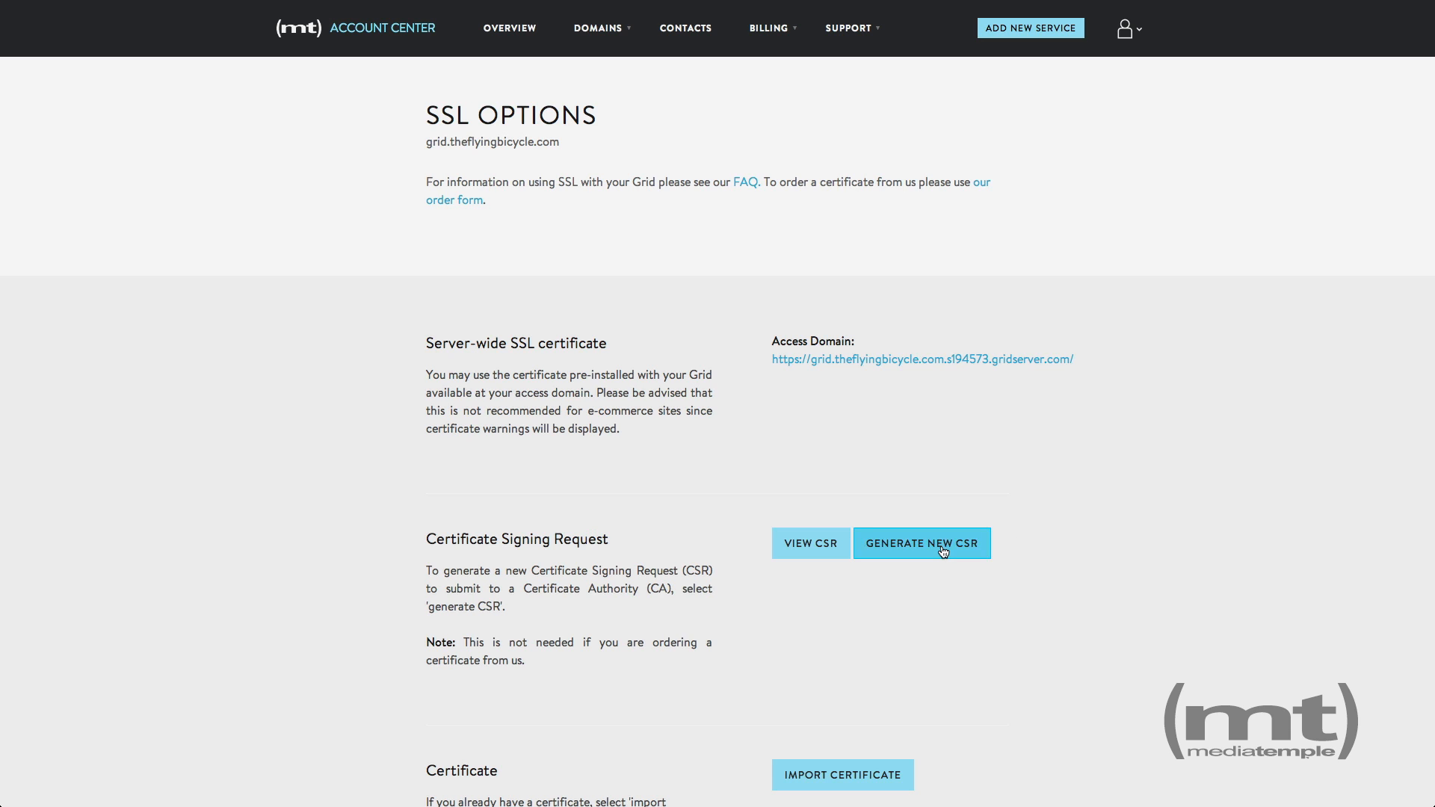
left_click(923, 543)
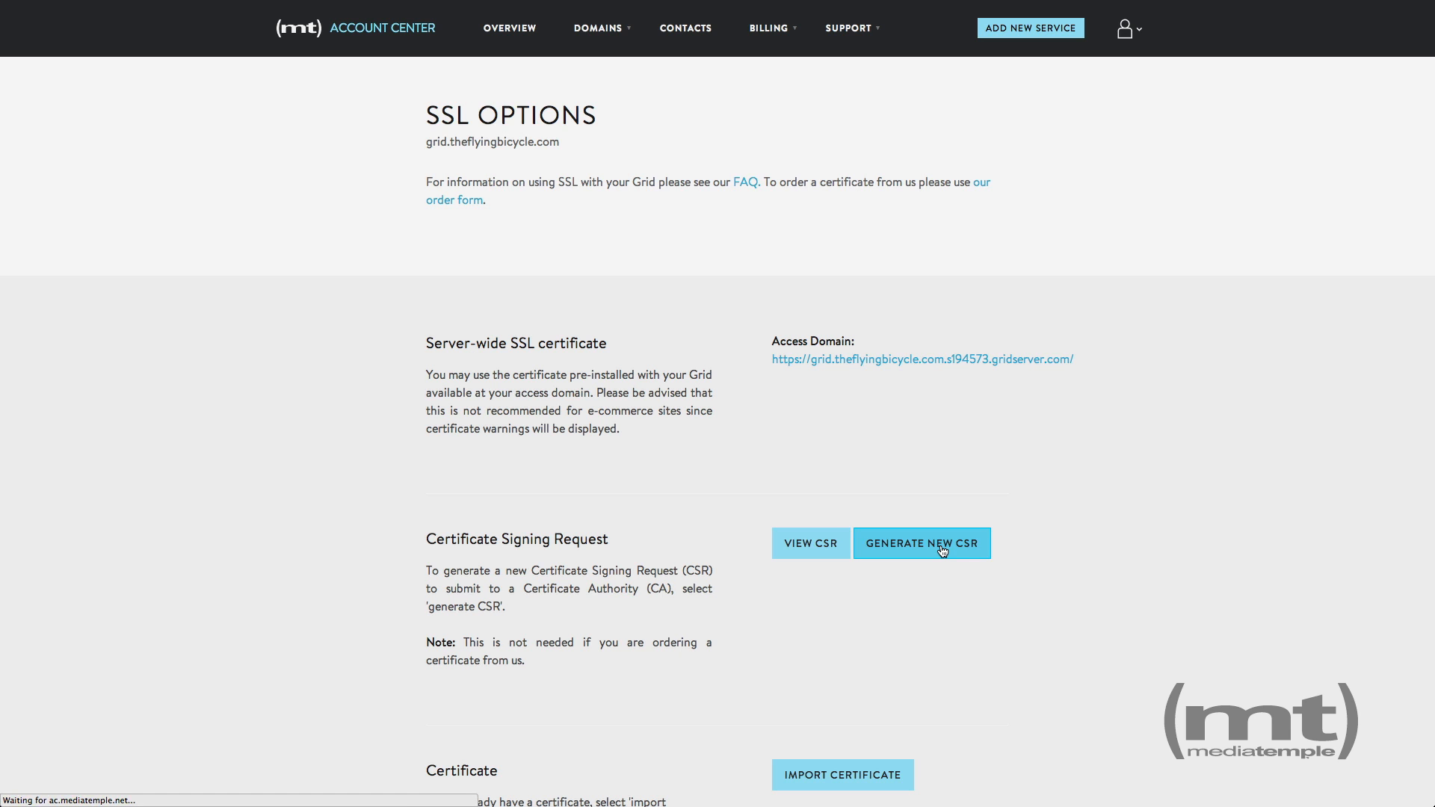
left_click(922, 543)
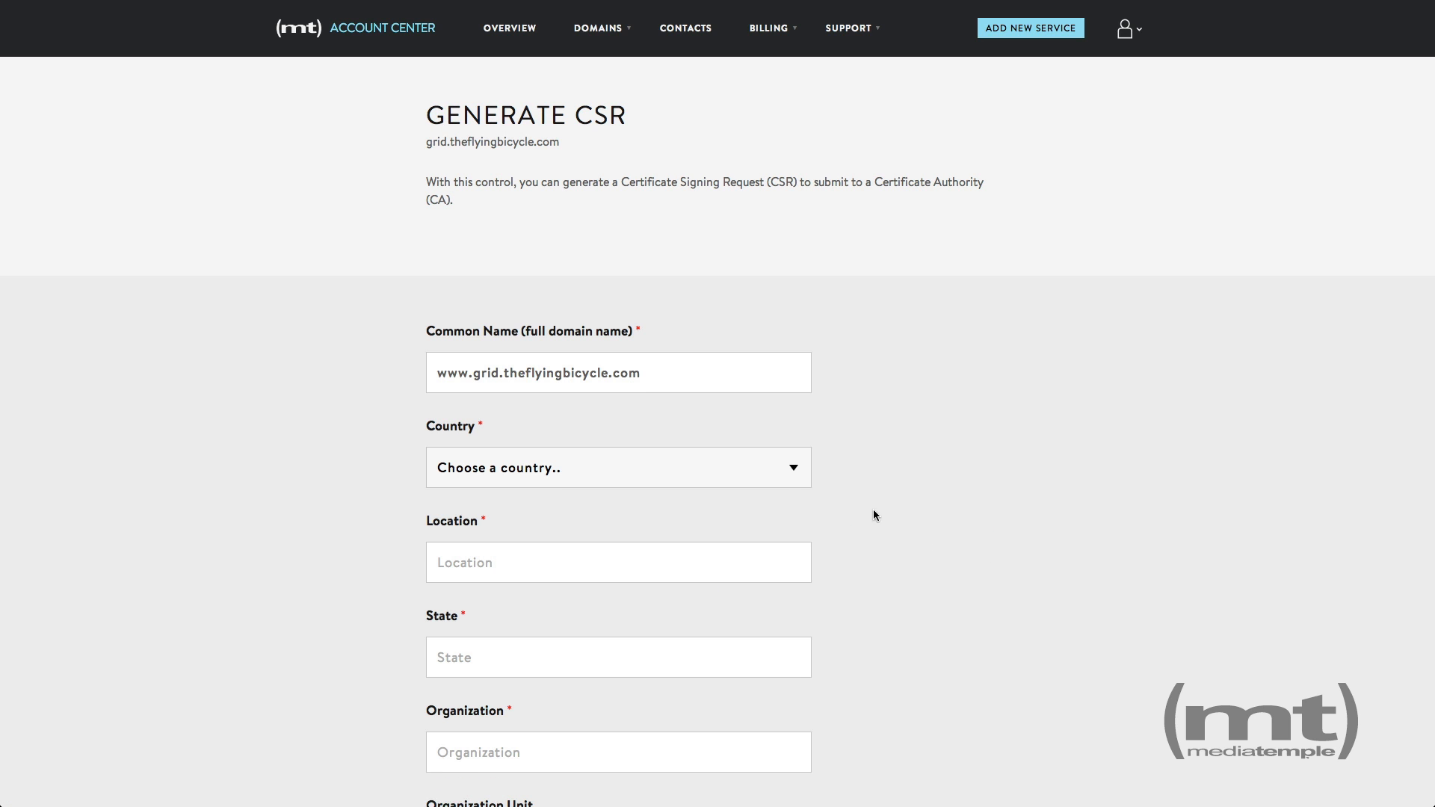
scroll("down", 3)
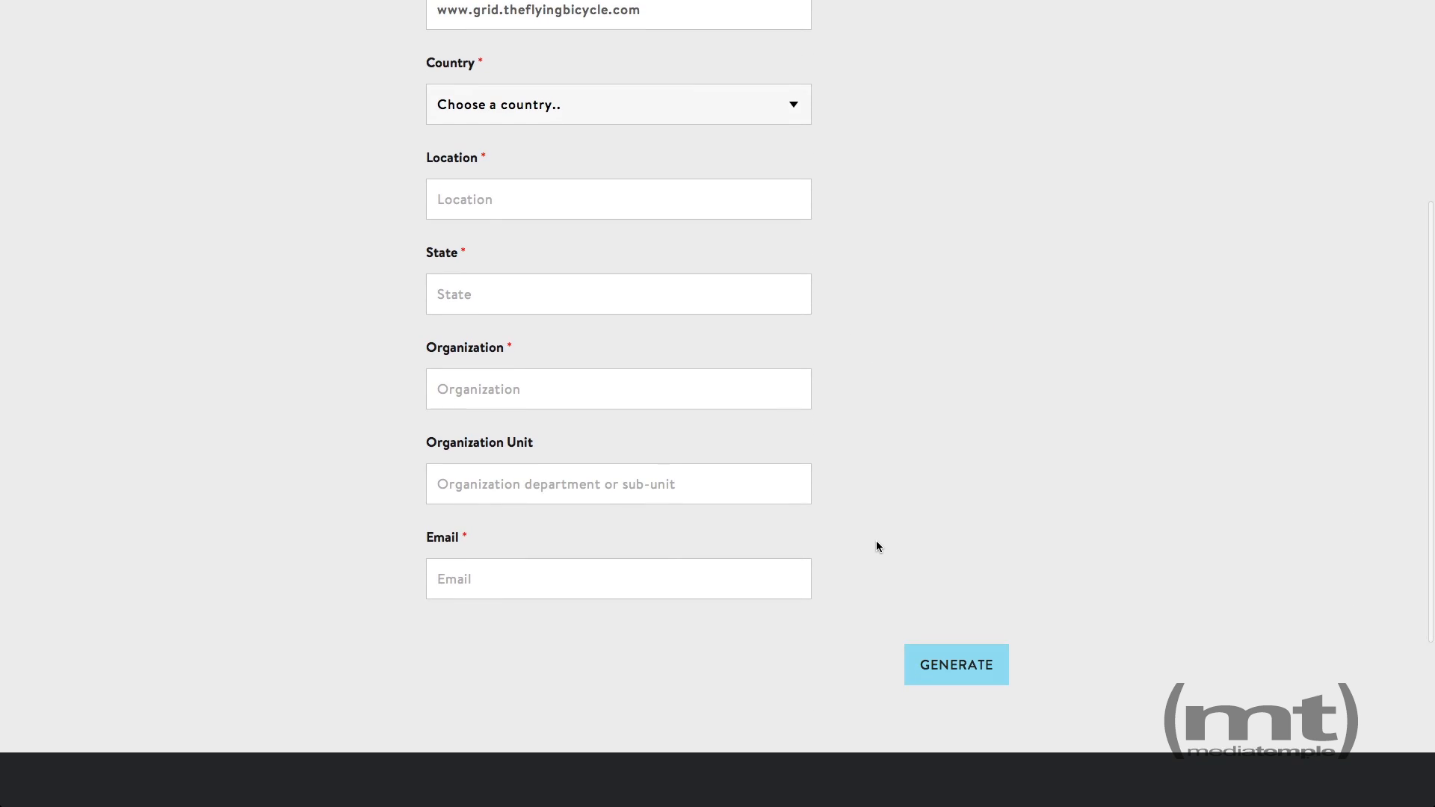
left_click(956, 664)
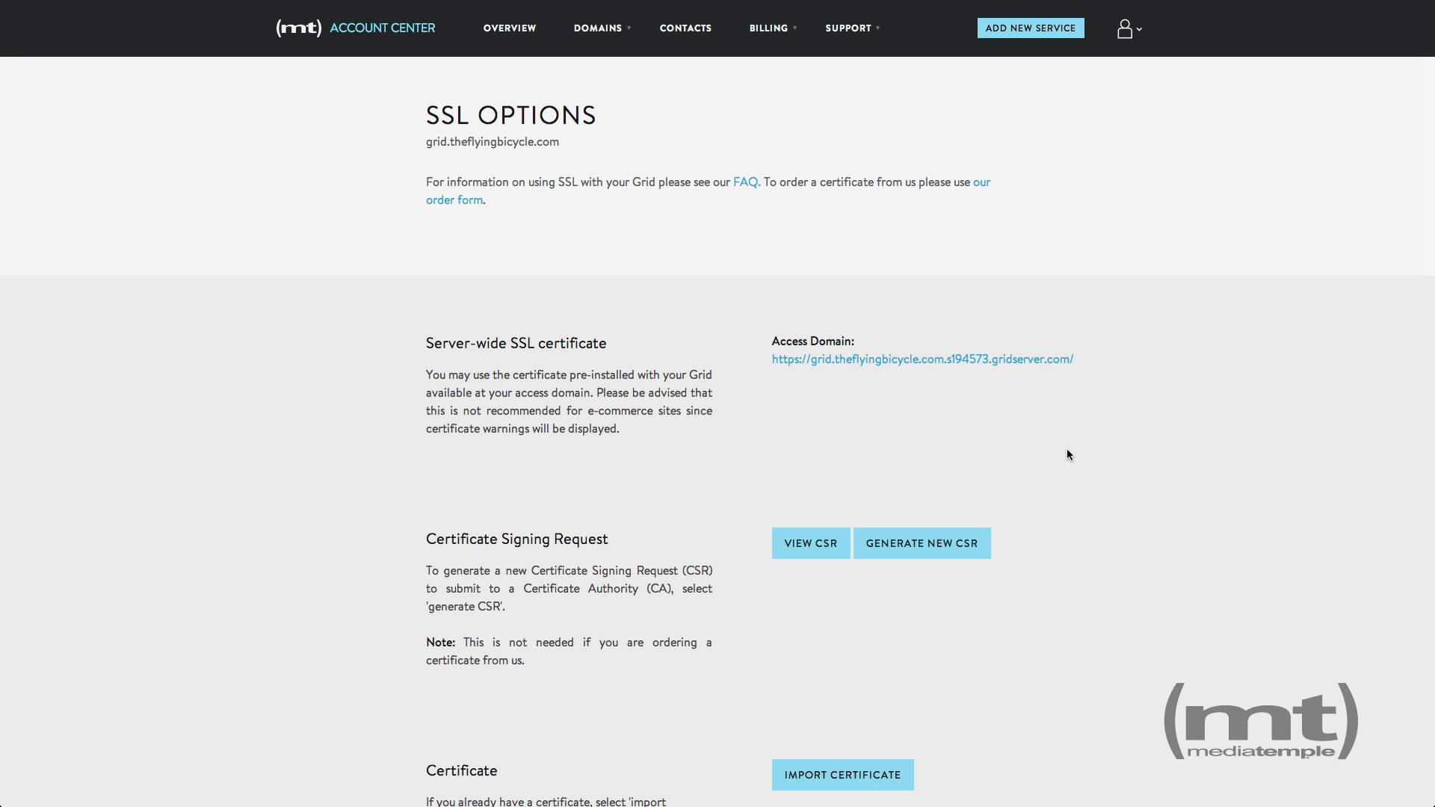
Import the existing certificate by pasting its '-----BEGIN CERTIFICATE-----' text and saving
scroll("down", 3)
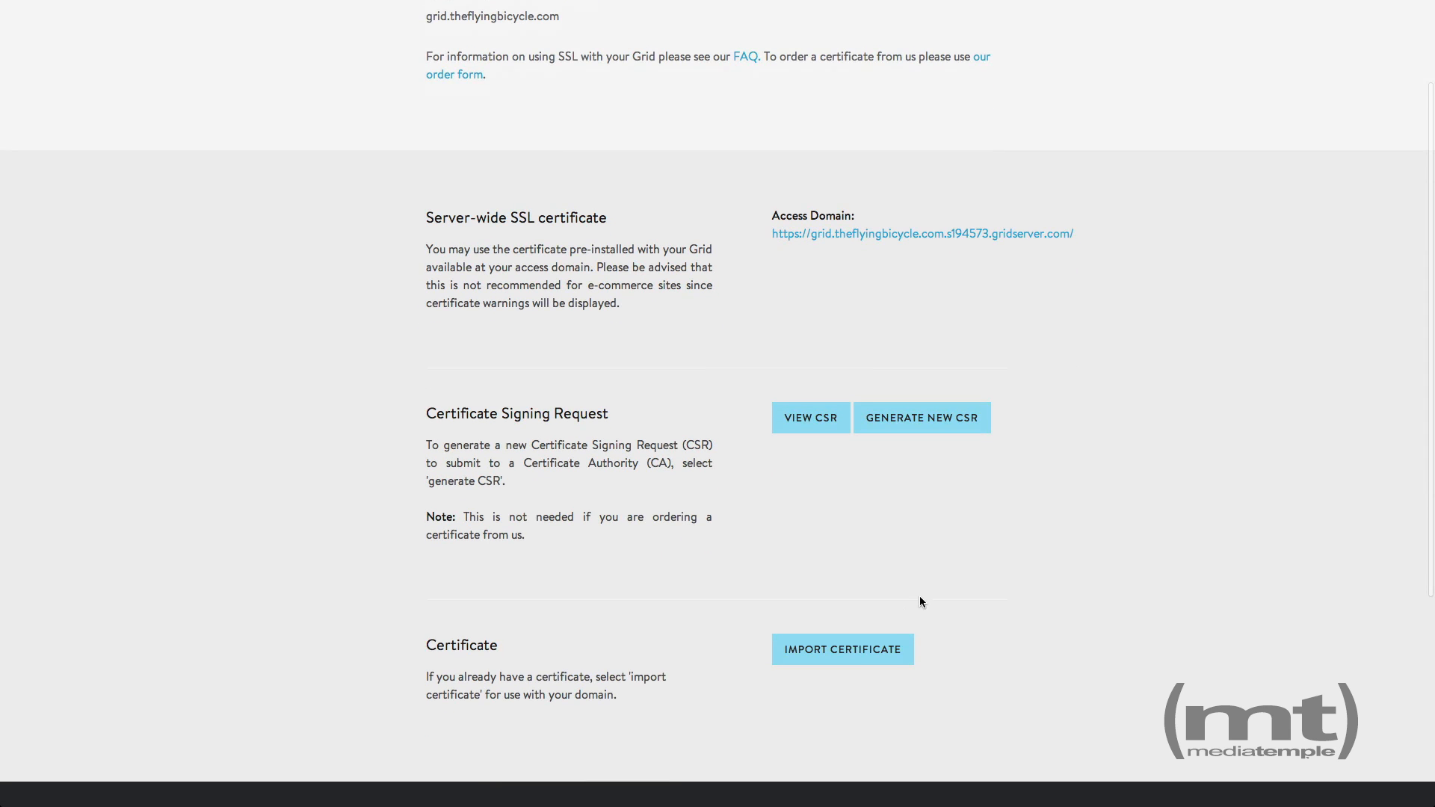
left_click(842, 649)
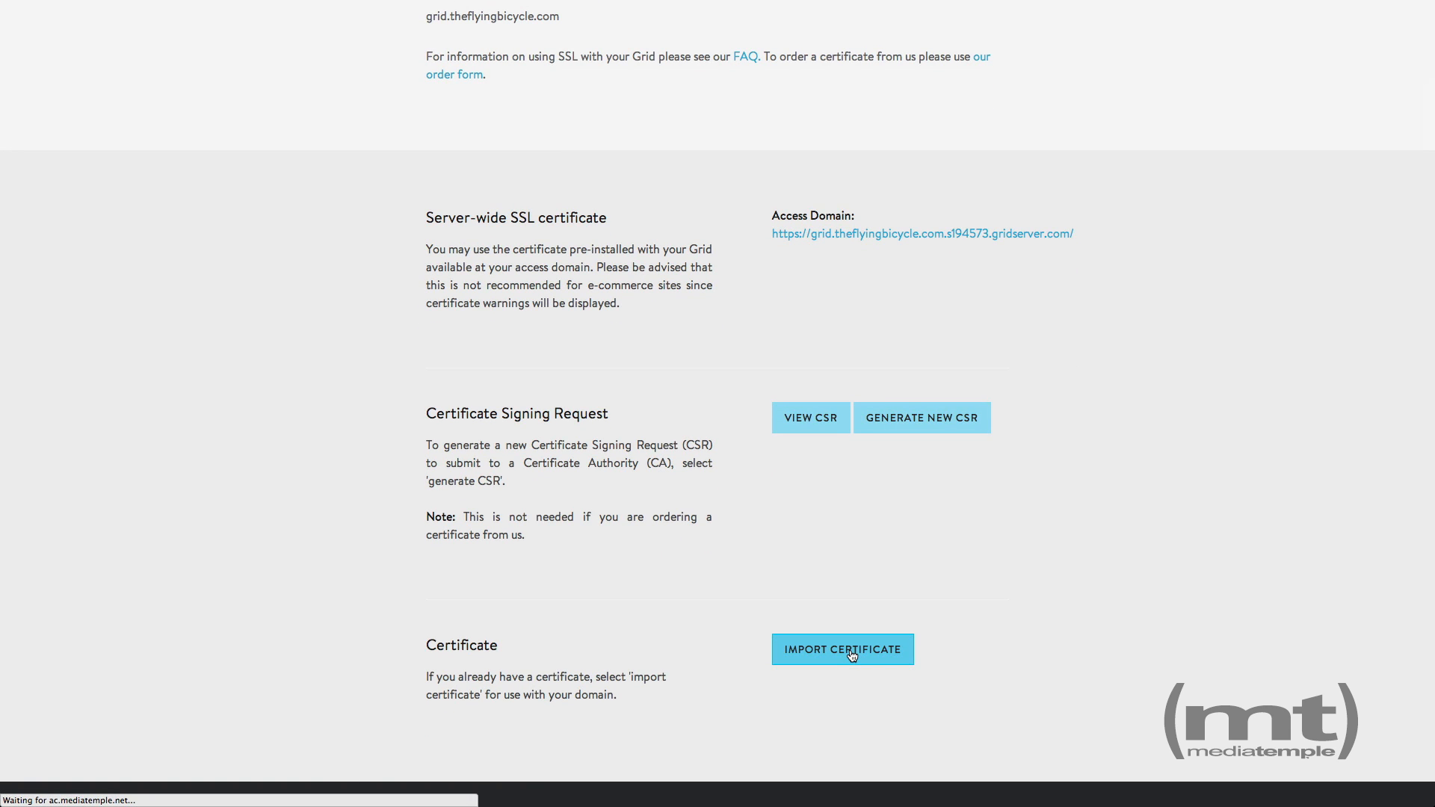
left_click(842, 649)
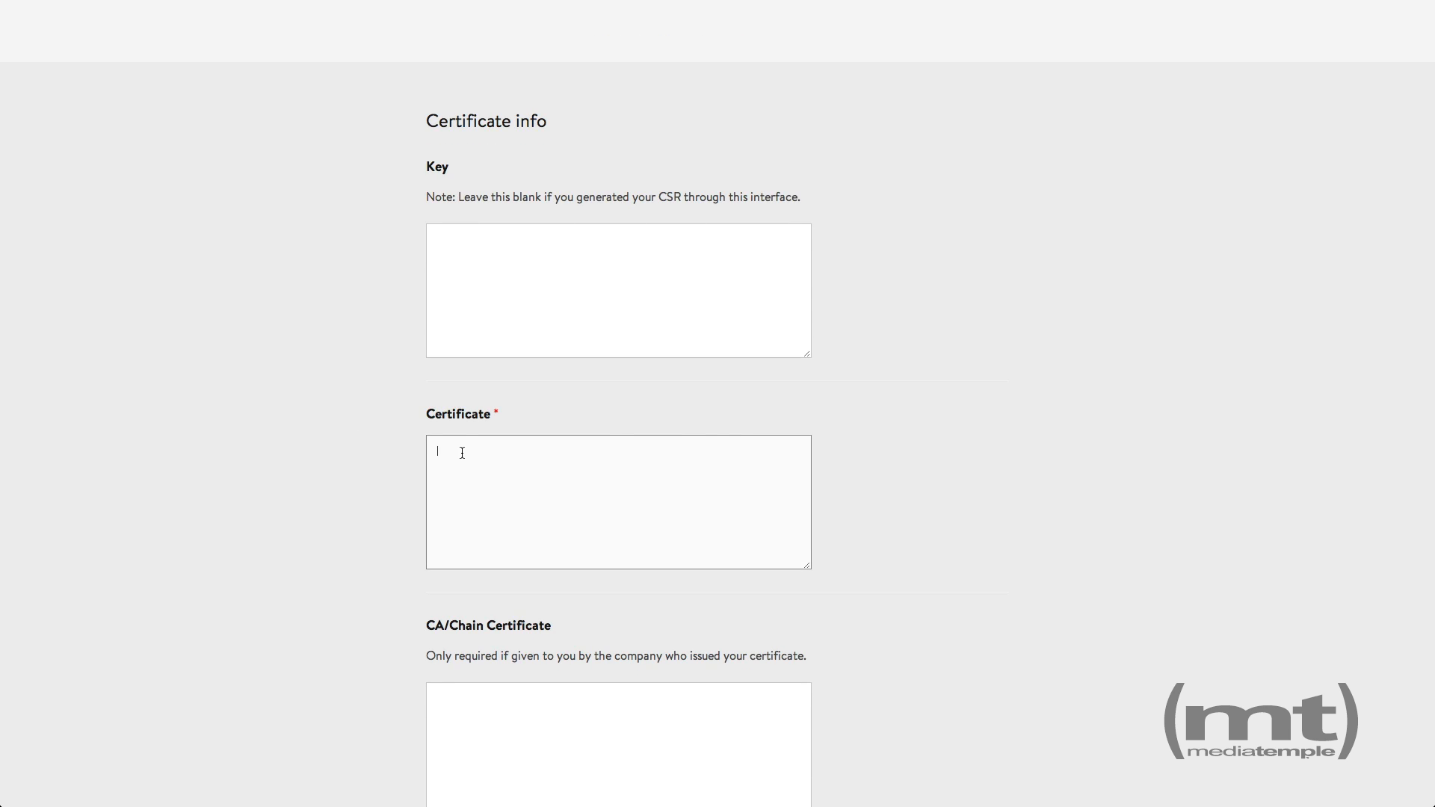
type("-----BEGIN CERTIFICATE-----")
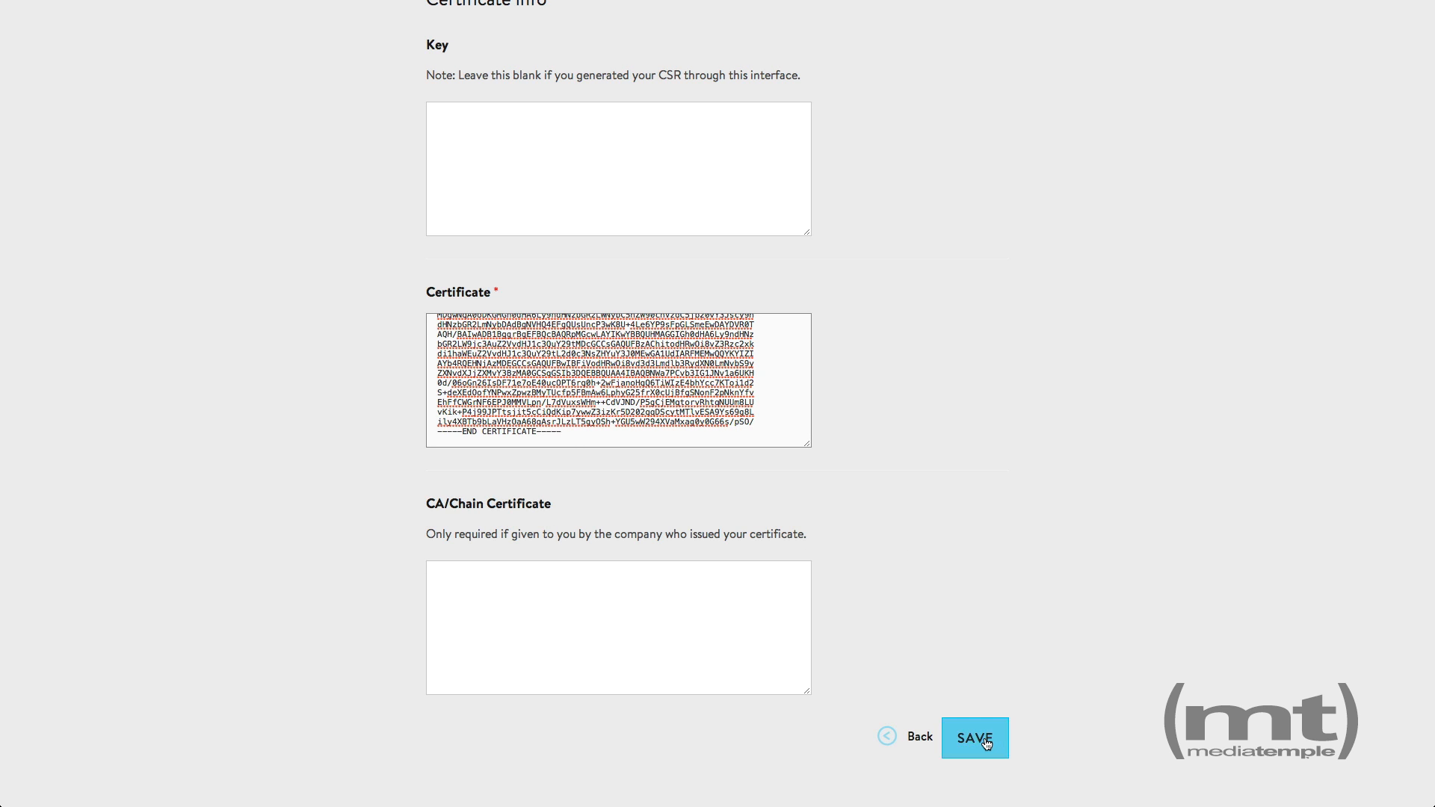
left_click(975, 737)
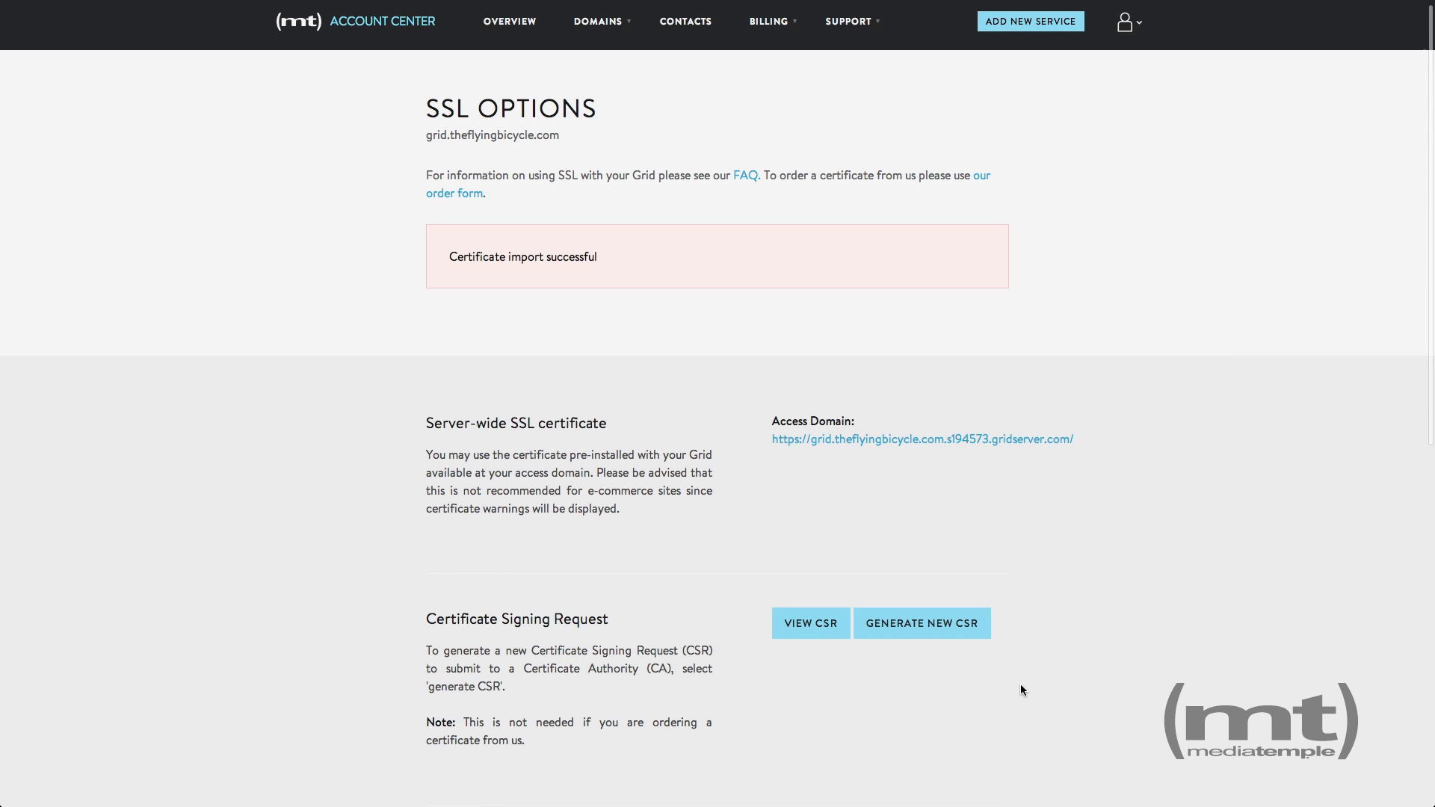
scroll("down", 3)
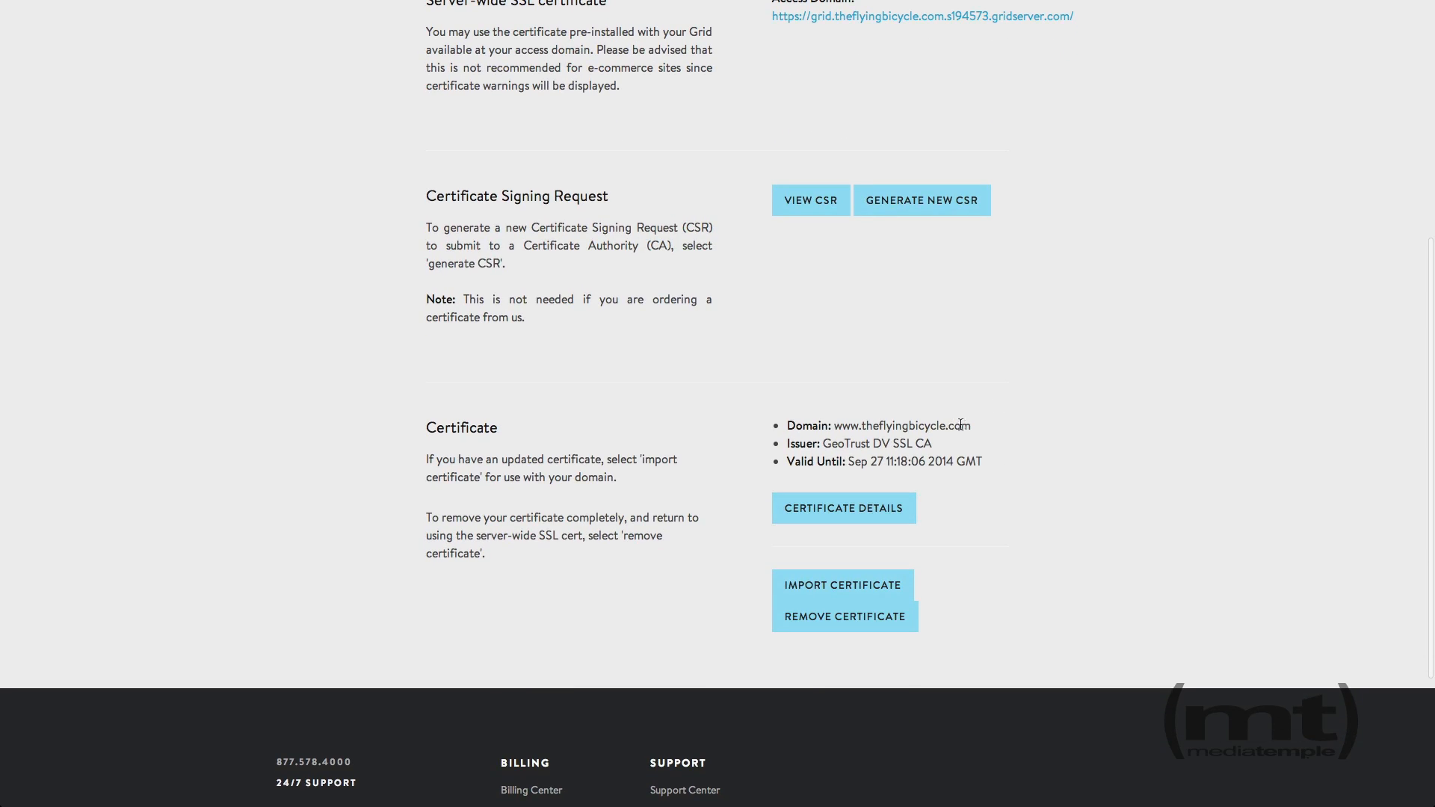
mouse_move(788, 449)
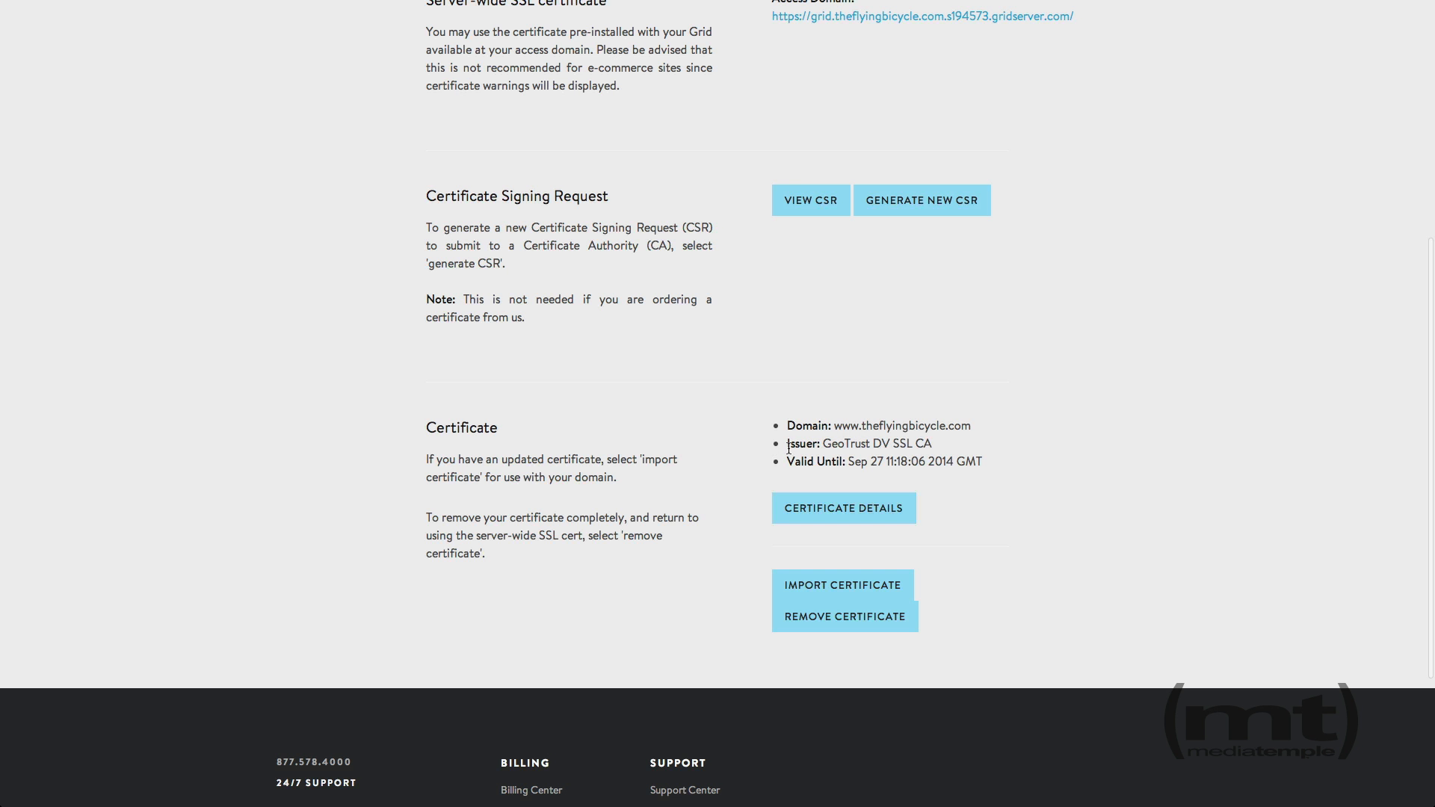